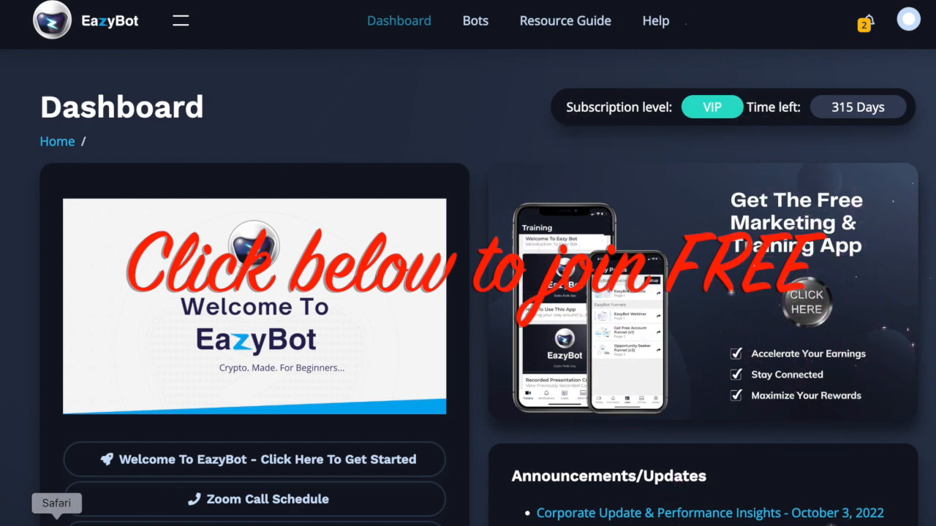
Step: Open the free sign-up Register form from the 'Click below to join FREE' banner
{"action": "left_click", "coordinate": [804, 300]}
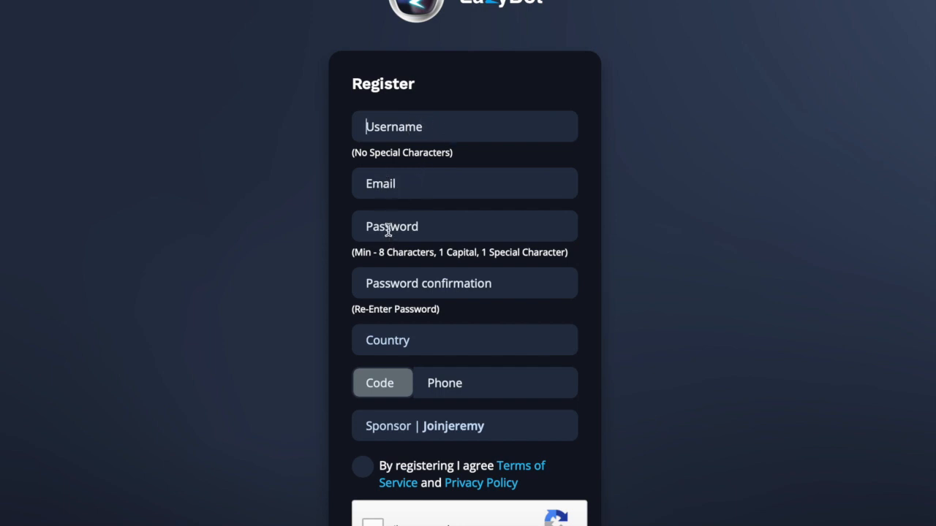
{"action": "mouse_move", "coordinate": [373, 266]}
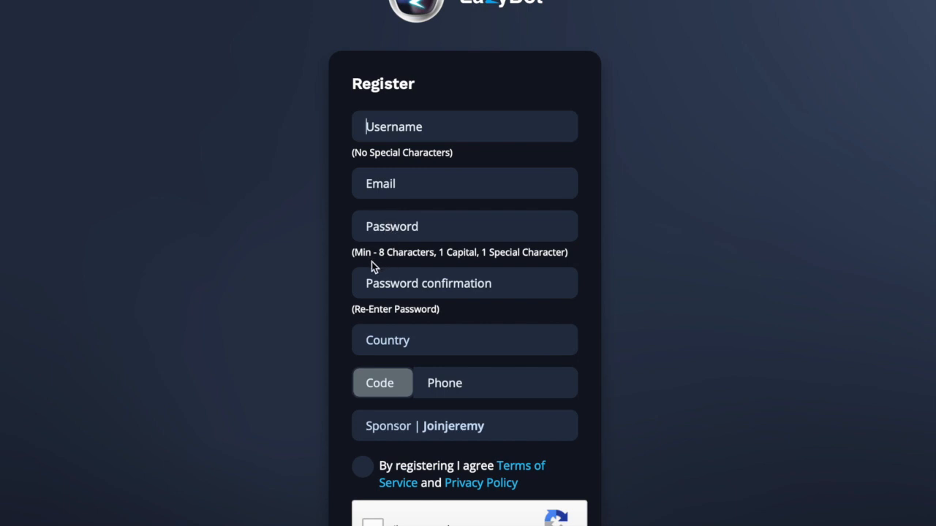
{"action": "mouse_move", "coordinate": [442, 263]}
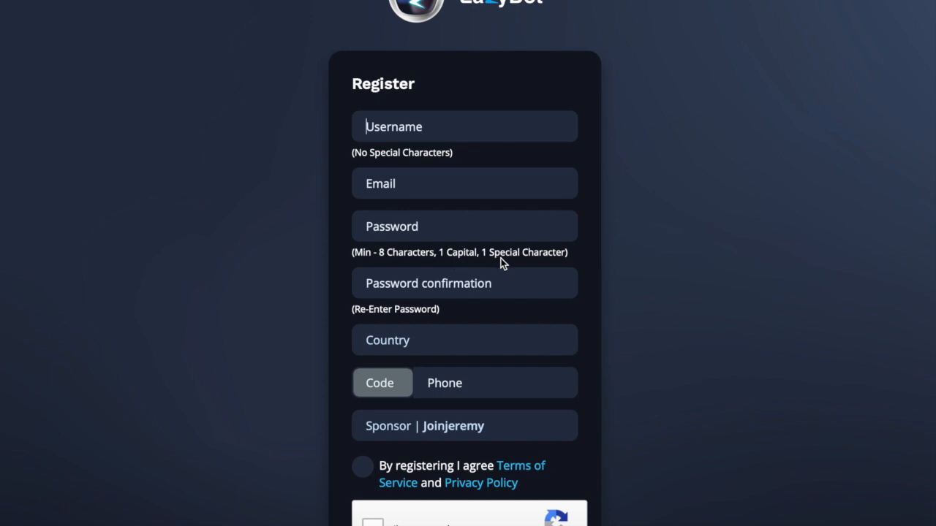
{"action": "mouse_move", "coordinate": [525, 265]}
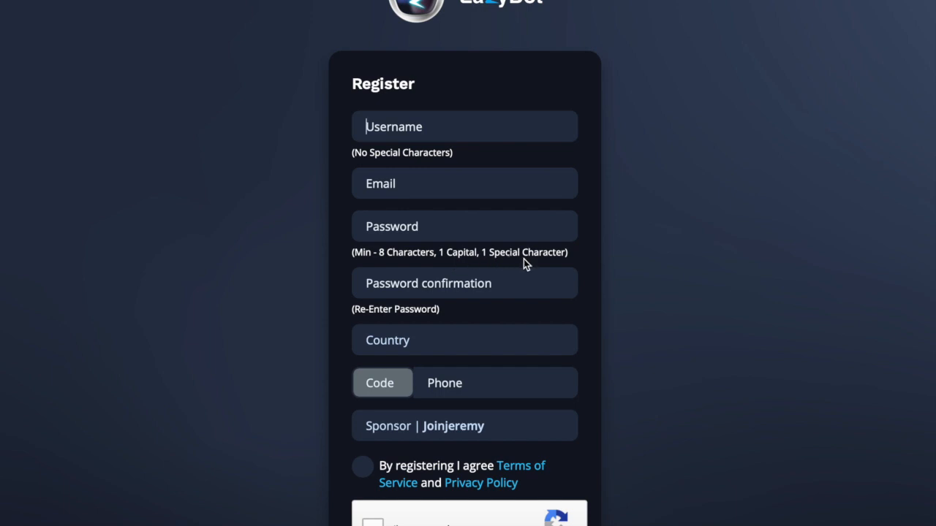
{"action": "mouse_move", "coordinate": [588, 286]}
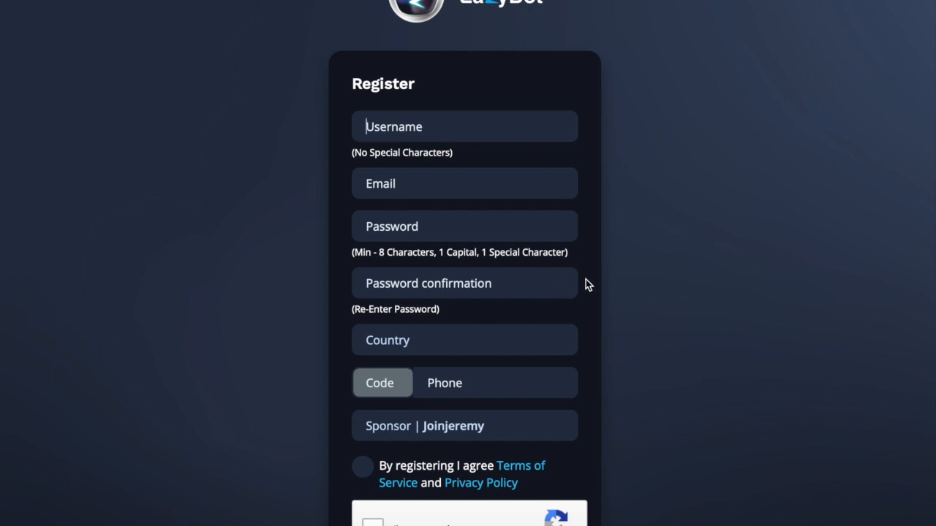
Step: Choose United Kingdom (+44), start the phone number with 07, and accept the terms and privacy policy
{"action": "left_click", "coordinate": [464, 339]}
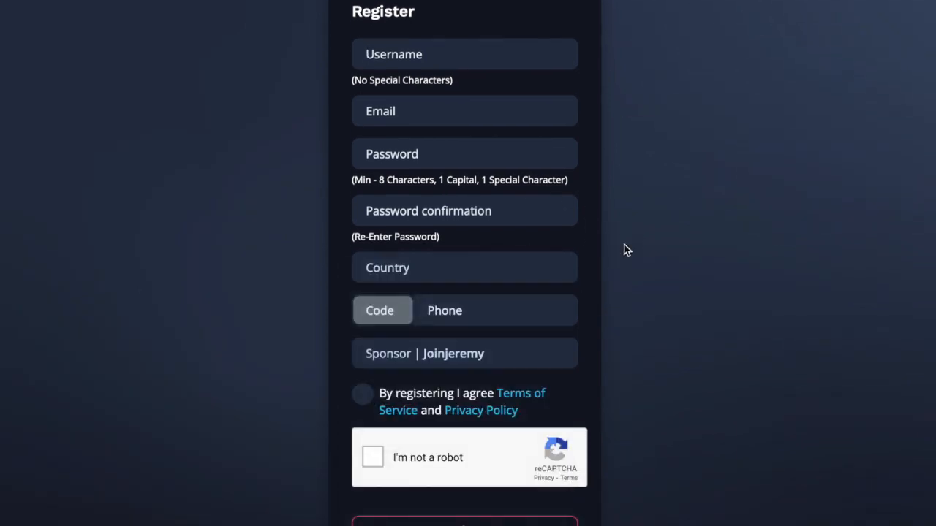
{"action": "left_click", "coordinate": [464, 266]}
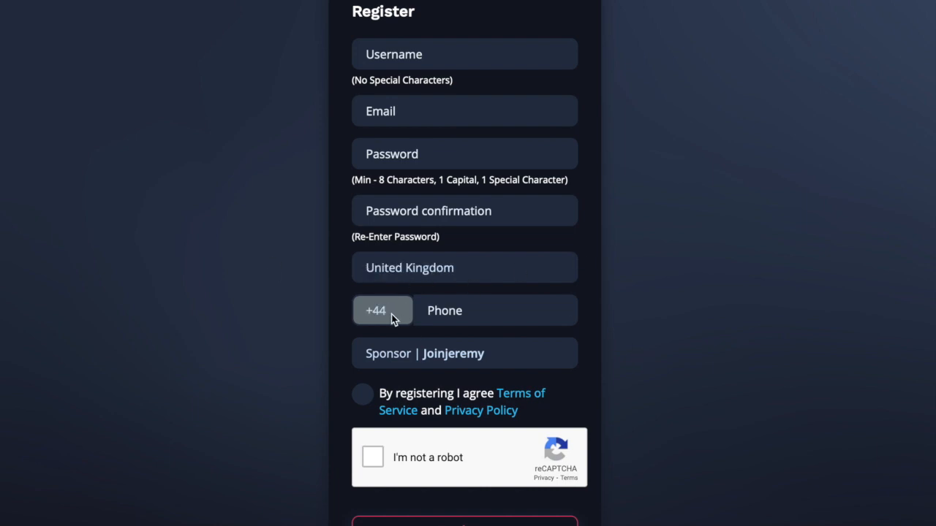
{"action": "mouse_move", "coordinate": [369, 321]}
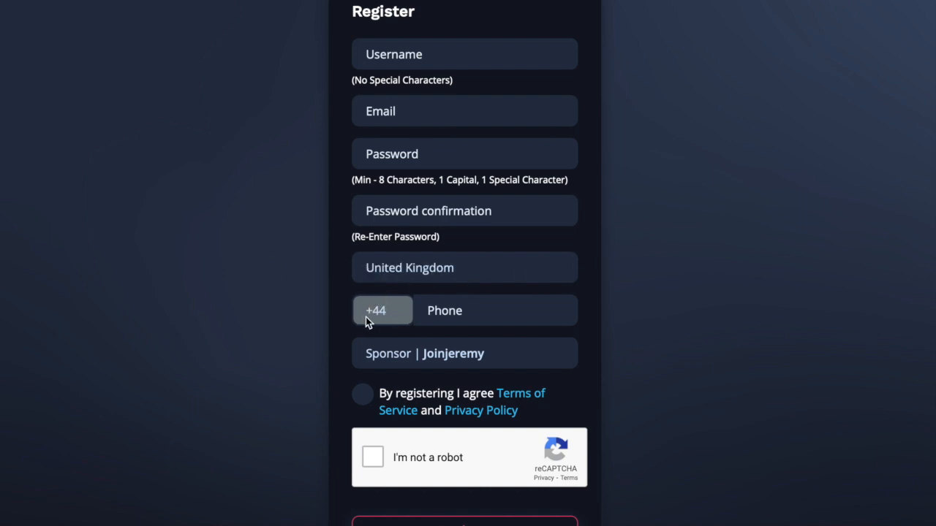
{"action": "mouse_move", "coordinate": [374, 325]}
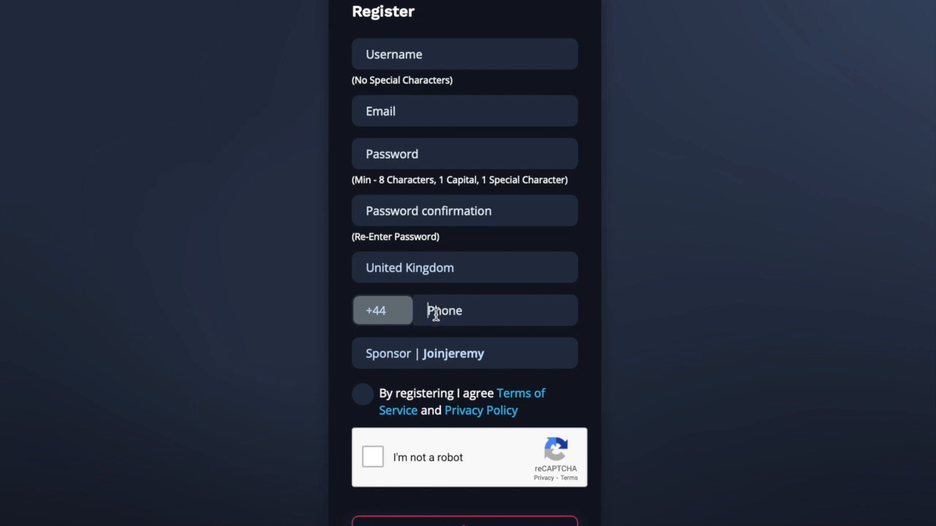
{"action": "type", "text": "0"}
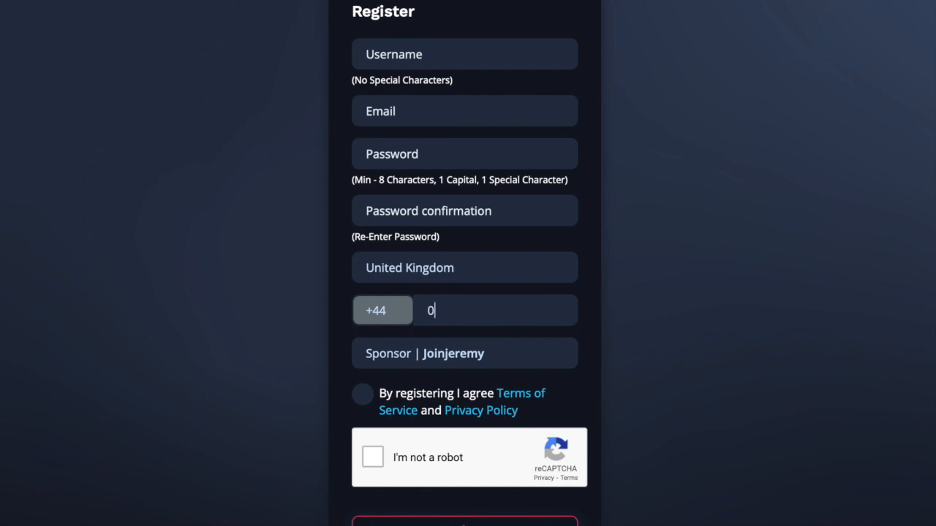
{"action": "type", "text": "7"}
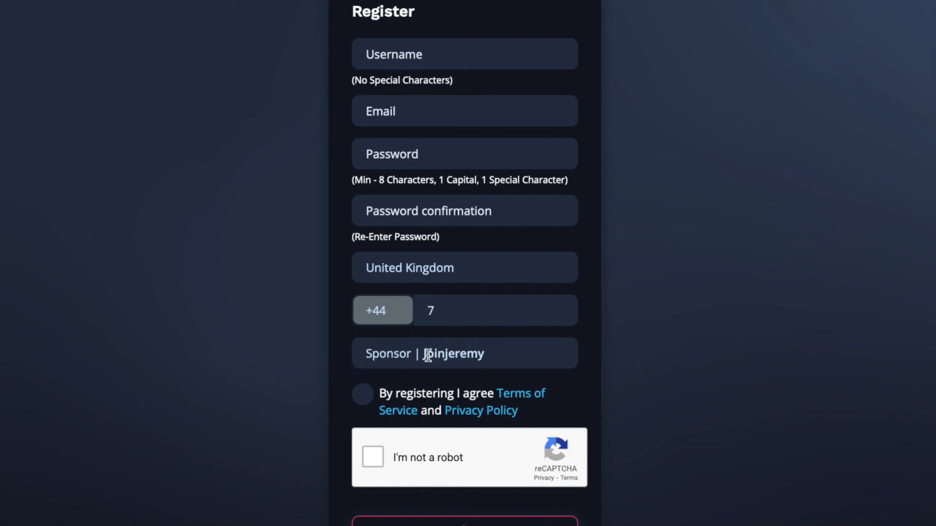
{"action": "double_click", "coordinate": [454, 352]}
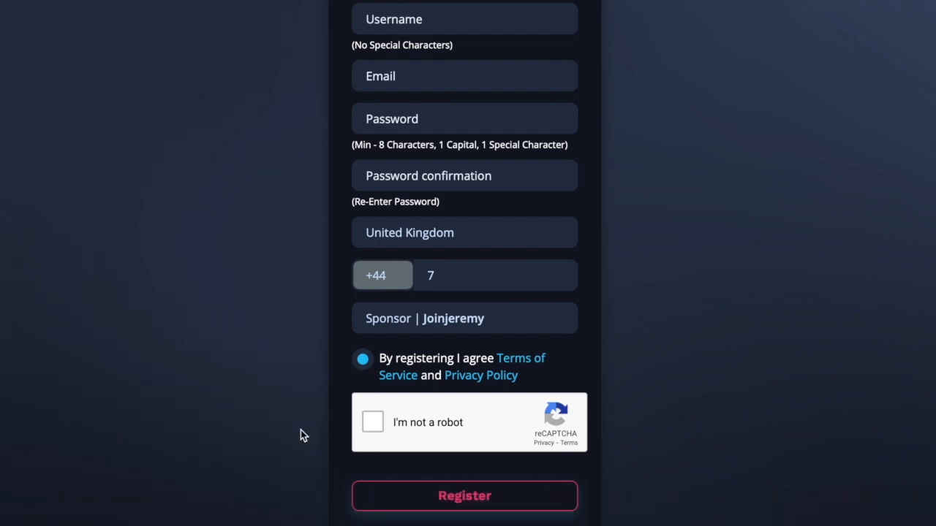
Step: Pass the 'I'm not a robot' reCAPTCHA and submit the registration to reach the VIP dashboard
{"action": "left_click", "coordinate": [372, 421]}
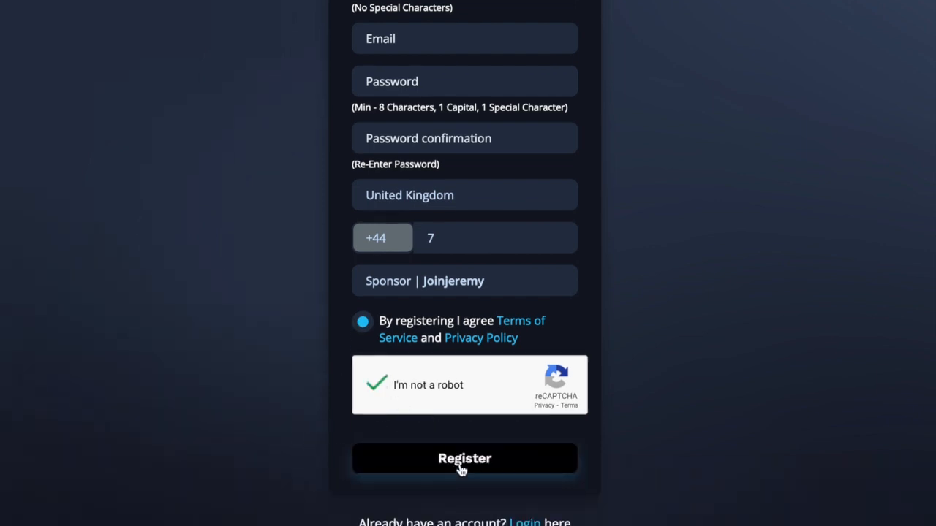
{"action": "left_click", "coordinate": [465, 459]}
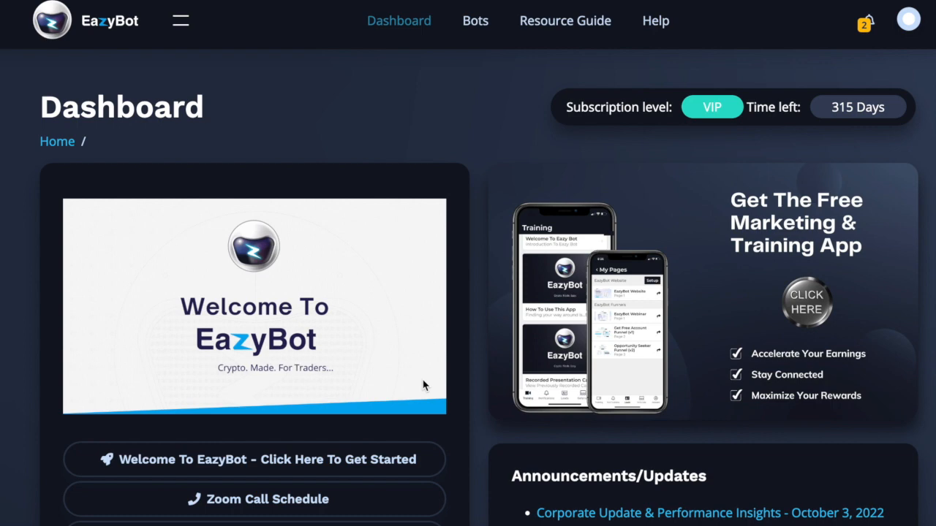
{"action": "mouse_move", "coordinate": [183, 105]}
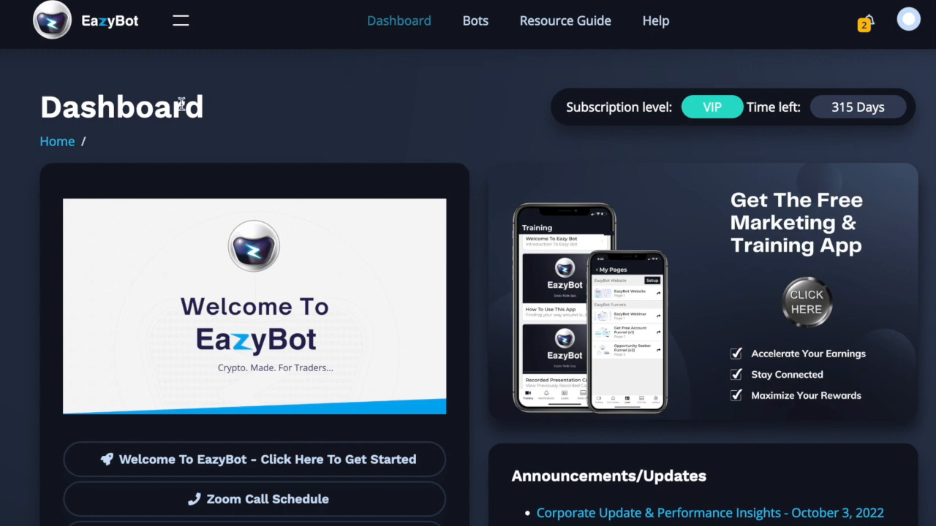
Step: Scroll to the Pages list showing the EazyBot Website optin page
{"action": "scroll", "scroll_direction": "down", "scroll_amount": 3}
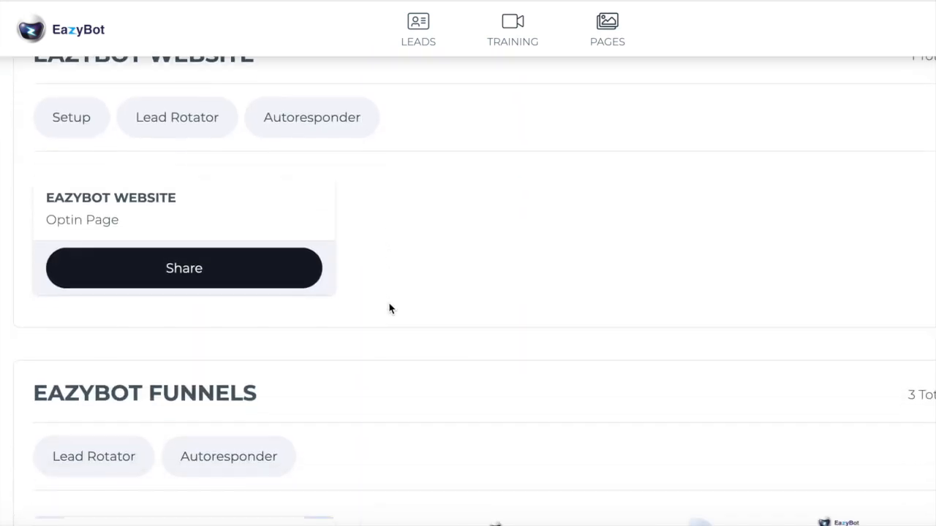
Step: Scroll through the webinar, free account and opportunity seeker funnel pages
{"action": "scroll", "scroll_direction": "down", "scroll_amount": 3}
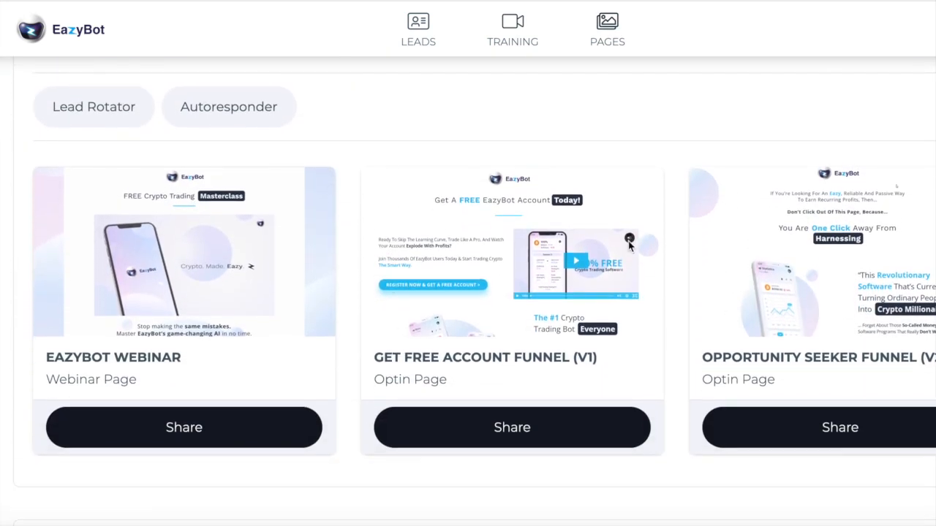
{"action": "scroll", "scroll_direction": "down", "scroll_amount": 3}
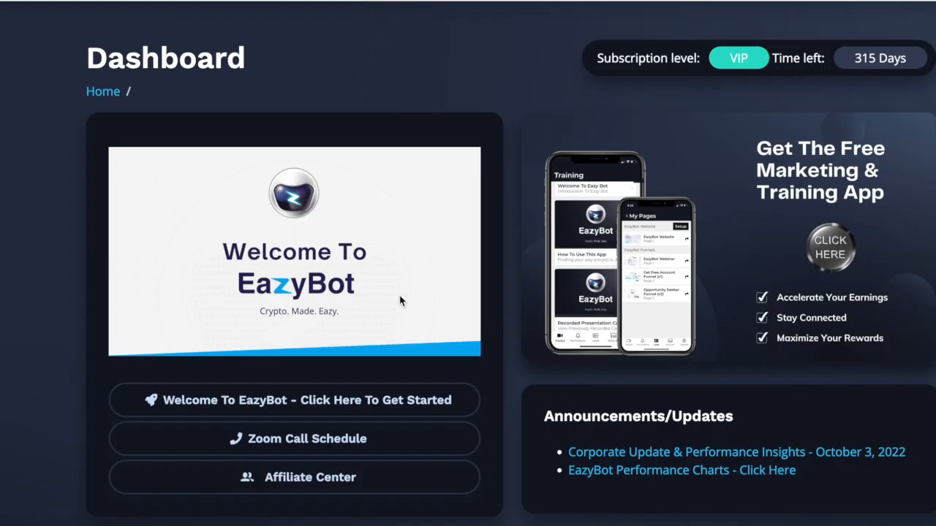
{"action": "scroll", "scroll_direction": "down", "scroll_amount": 3}
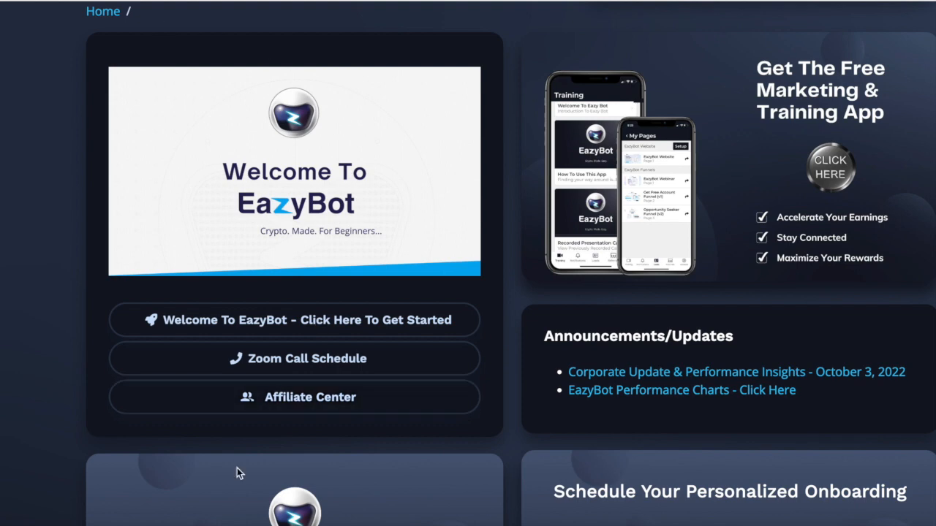
{"action": "left_click", "coordinate": [309, 397]}
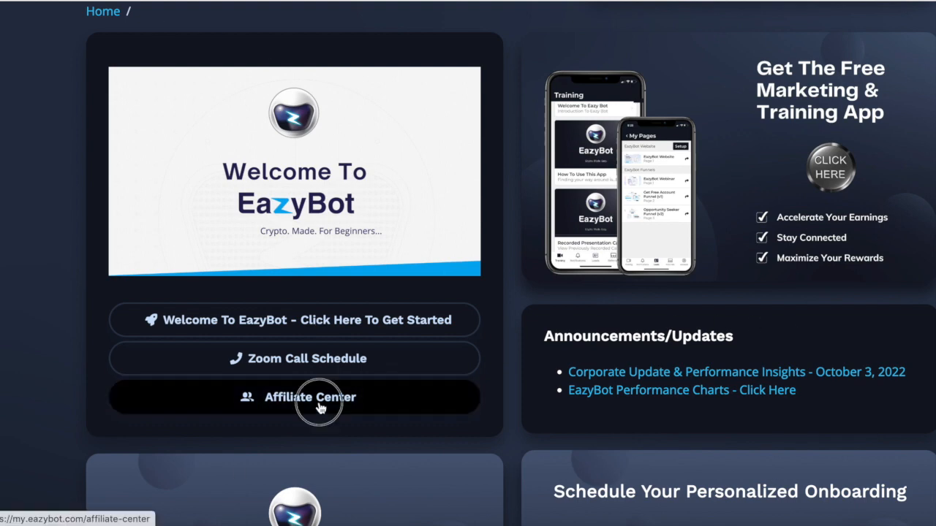
{"action": "left_click", "coordinate": [296, 397]}
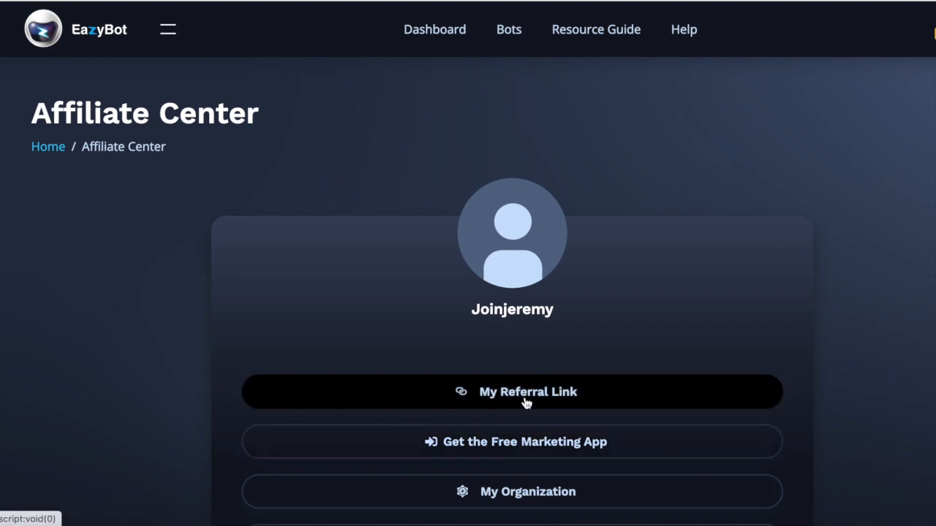
{"action": "left_click", "coordinate": [512, 392]}
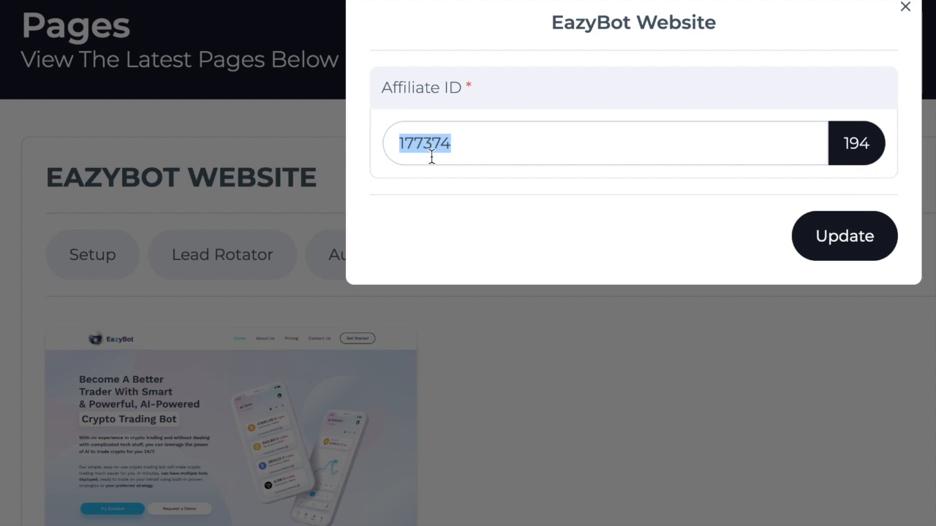
{"action": "mouse_move", "coordinate": [866, 254]}
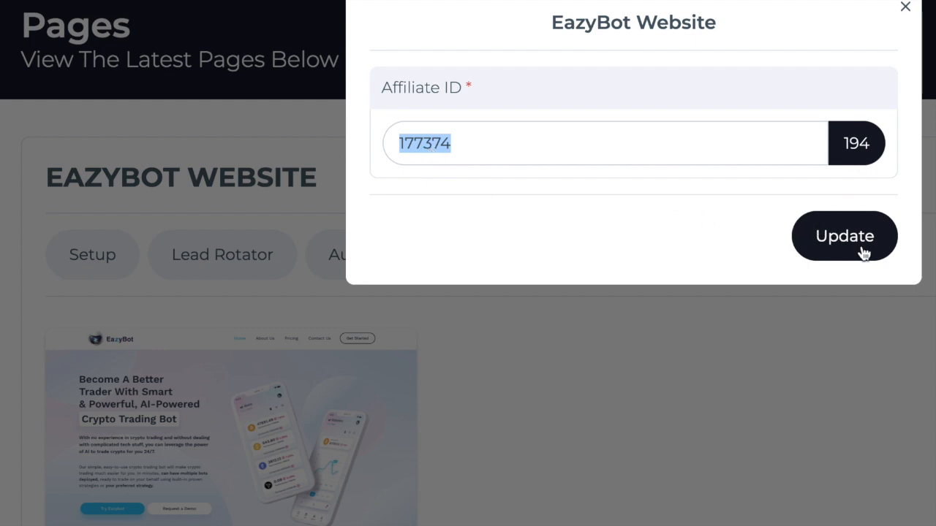
Step: Update the EazyBot Website page with affiliate ID 177374
{"action": "left_click", "coordinate": [843, 235]}
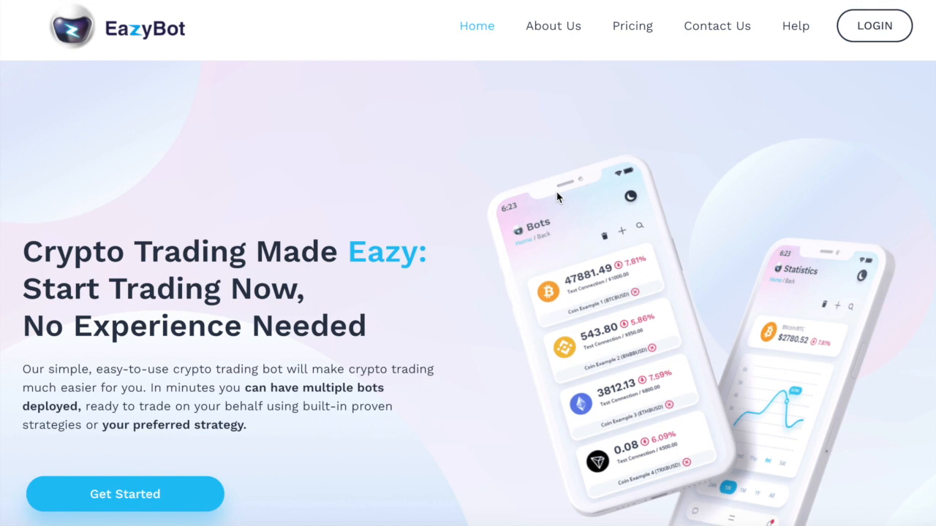
{"action": "mouse_move", "coordinate": [492, 300]}
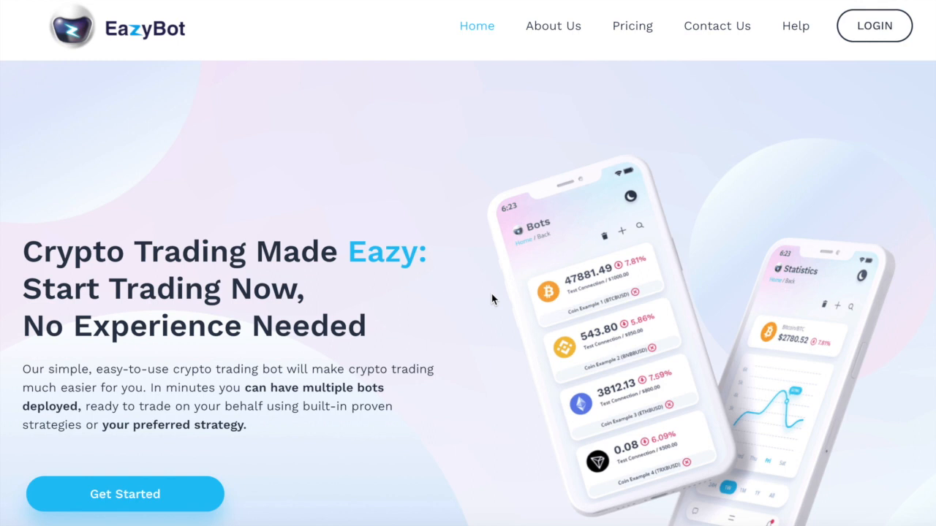
Step: Leave the public EazyBot website and return to the account dashboard
{"action": "left_click", "coordinate": [875, 26]}
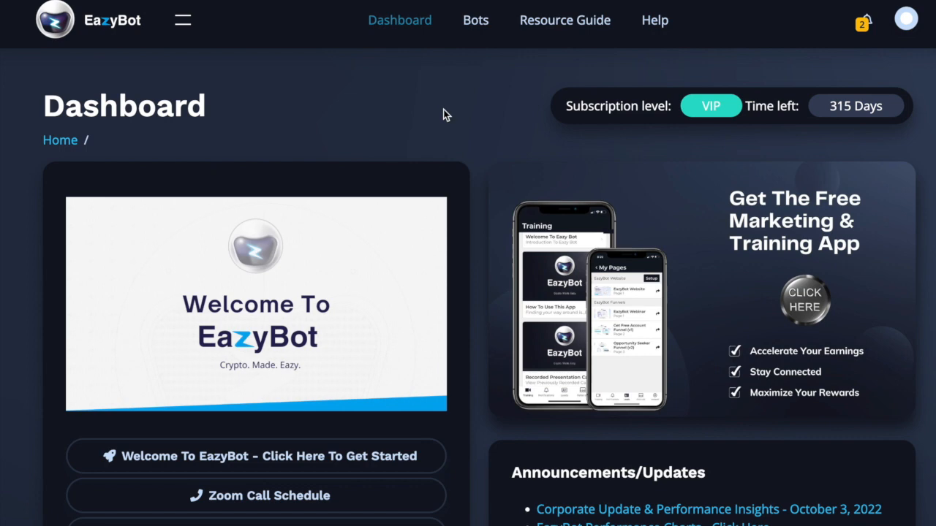